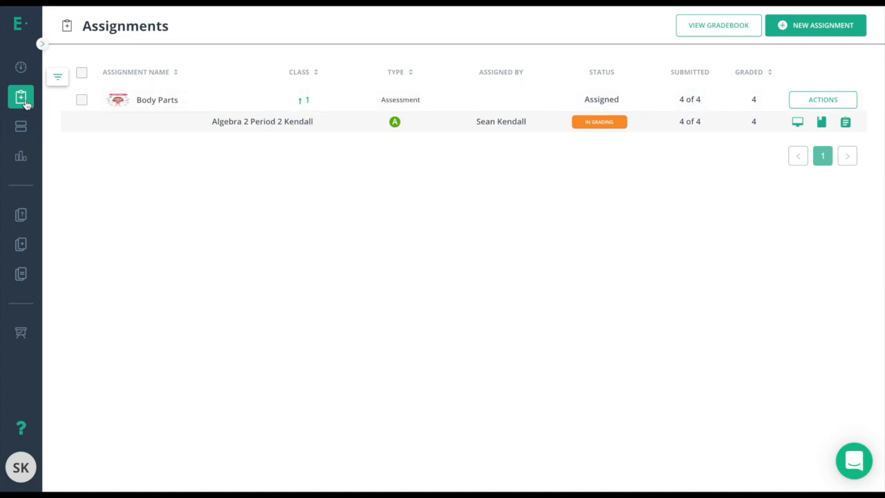
pyautogui.moveTo(157, 99)
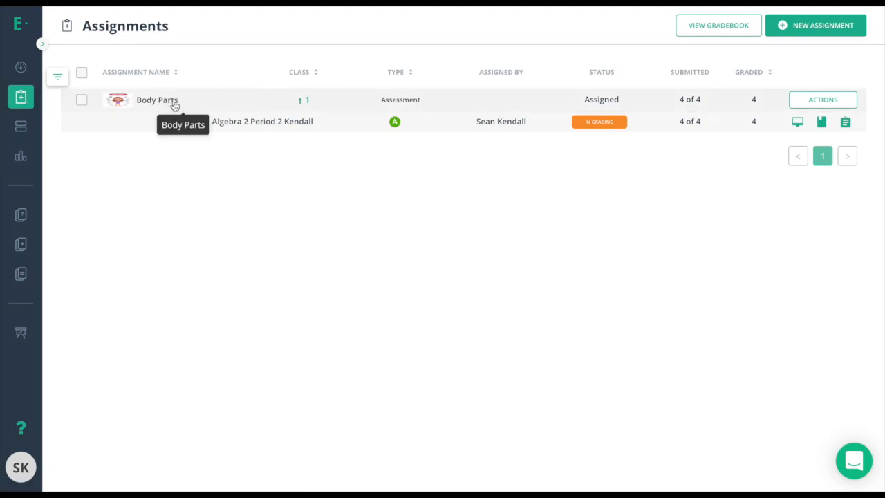
pyautogui.moveTo(789, 133)
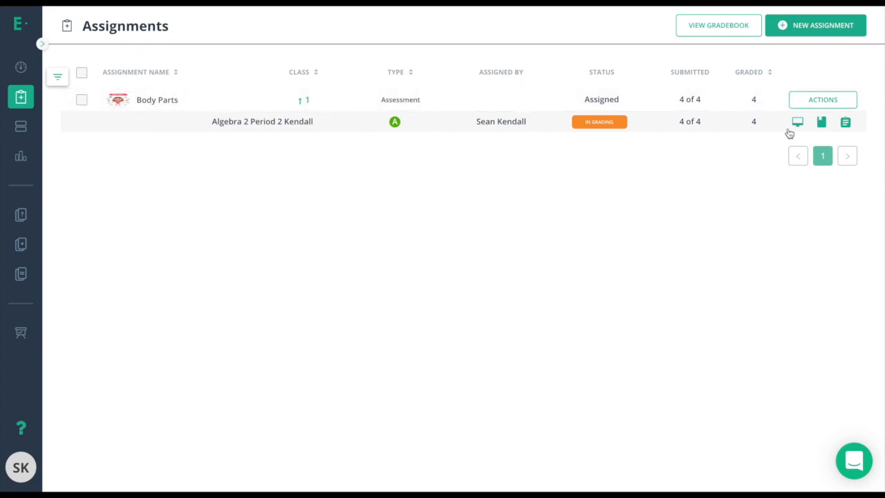
pyautogui.moveTo(797, 122)
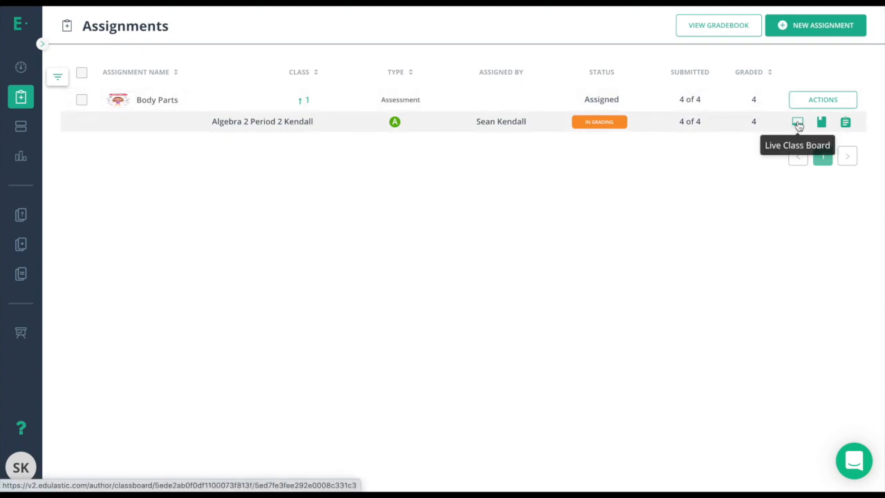
# Step: Open the Live Class Board for the Body Parts class
pyautogui.click(797, 122)
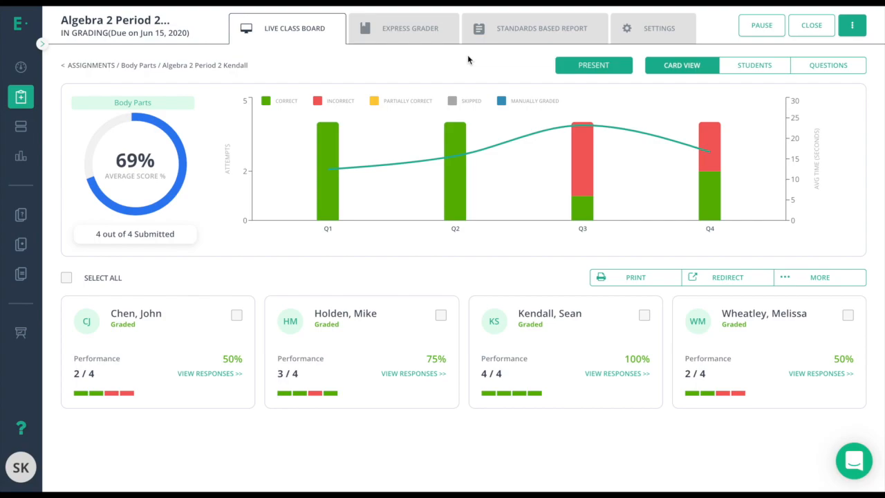
pyautogui.moveTo(327, 169)
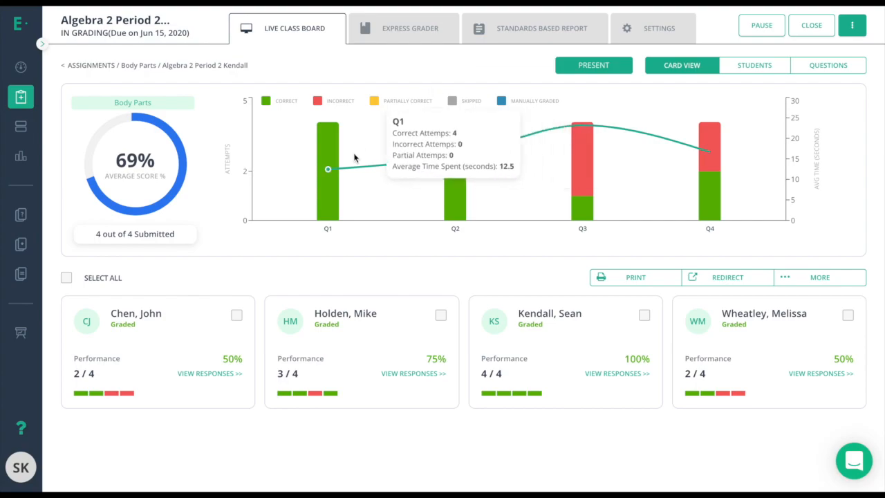
pyautogui.moveTo(448, 59)
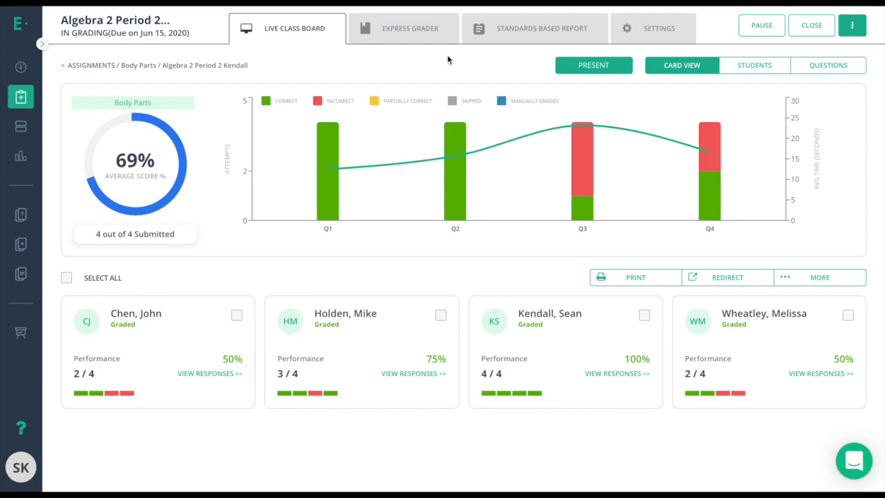
pyautogui.moveTo(366, 86)
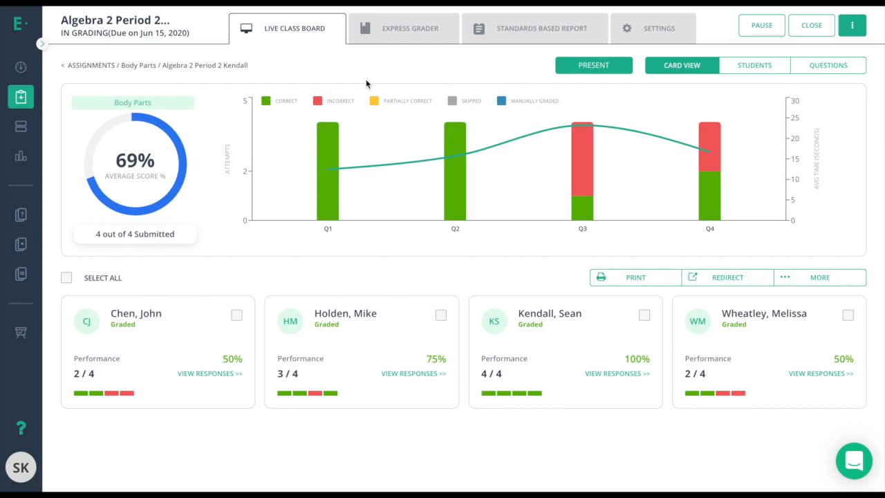
pyautogui.moveTo(365, 67)
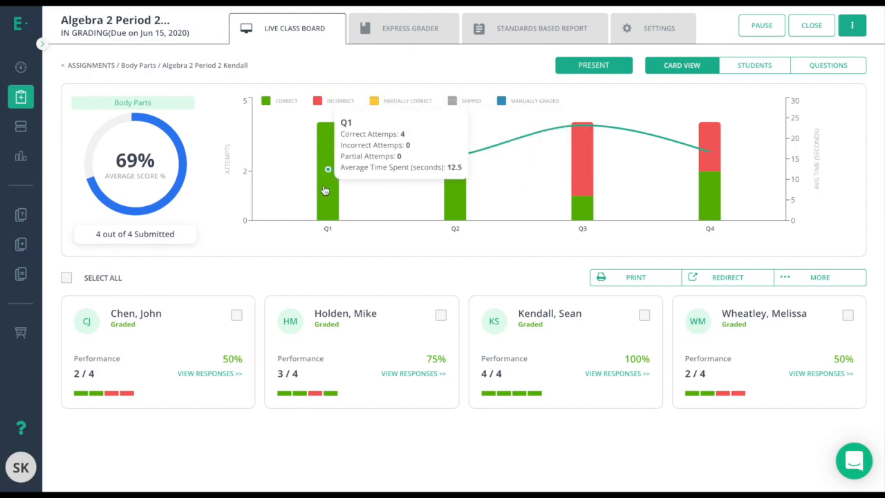
# Step: Review Question 1 and Question 3 responses by question, then return to the card summary
pyautogui.click(828, 65)
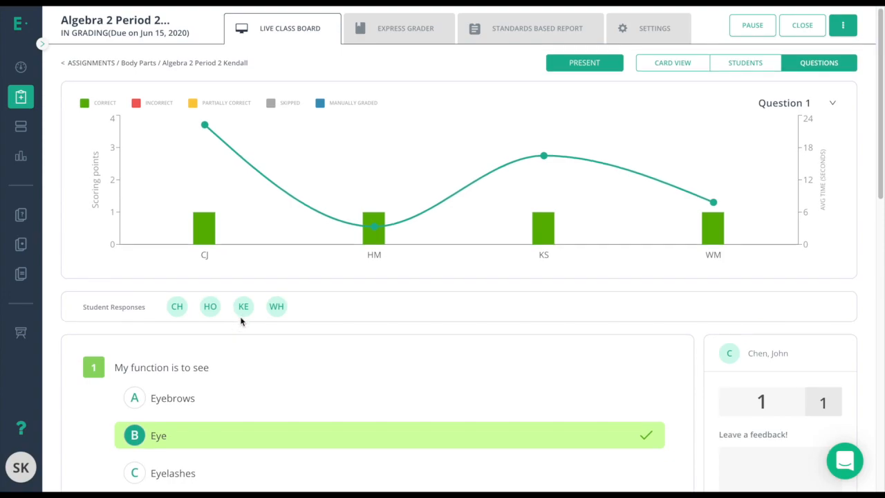
pyautogui.scroll(-3)
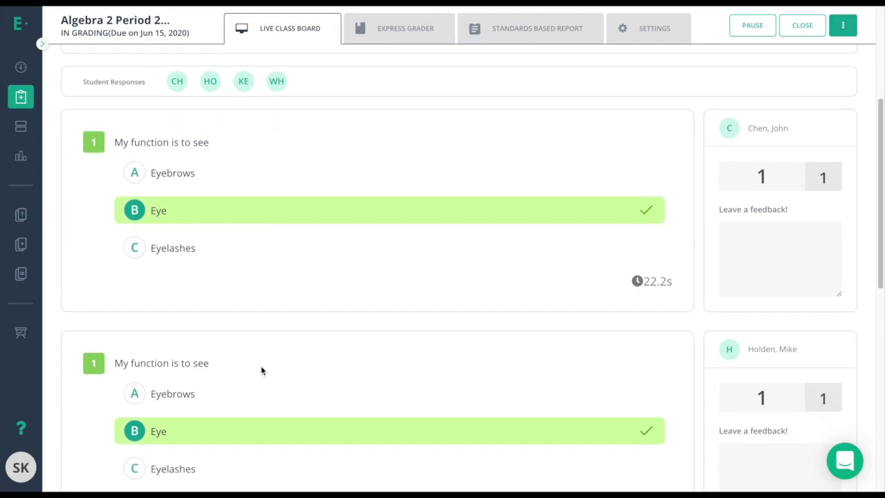
pyautogui.click(819, 65)
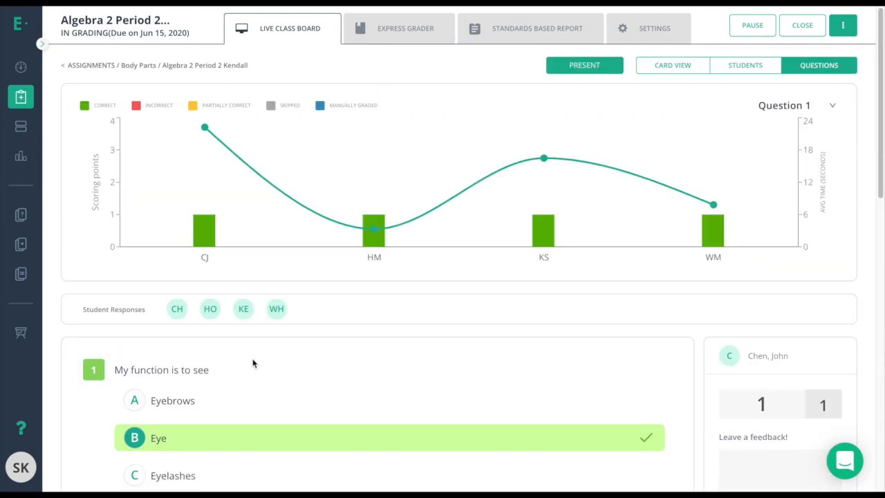
pyautogui.moveTo(214, 308)
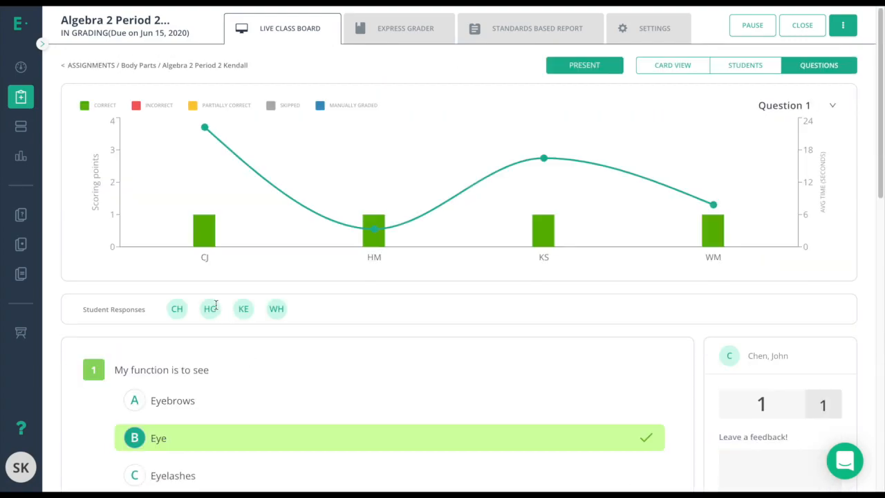
pyautogui.scroll(-3)
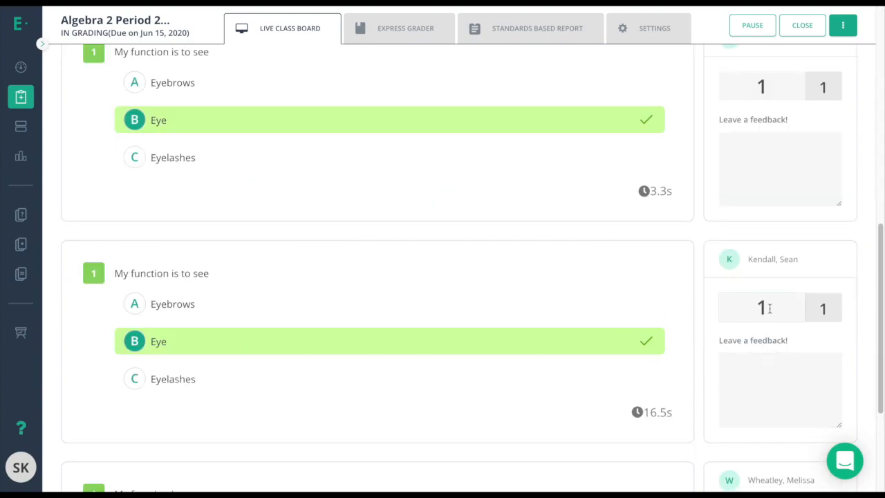
pyautogui.click(761, 307)
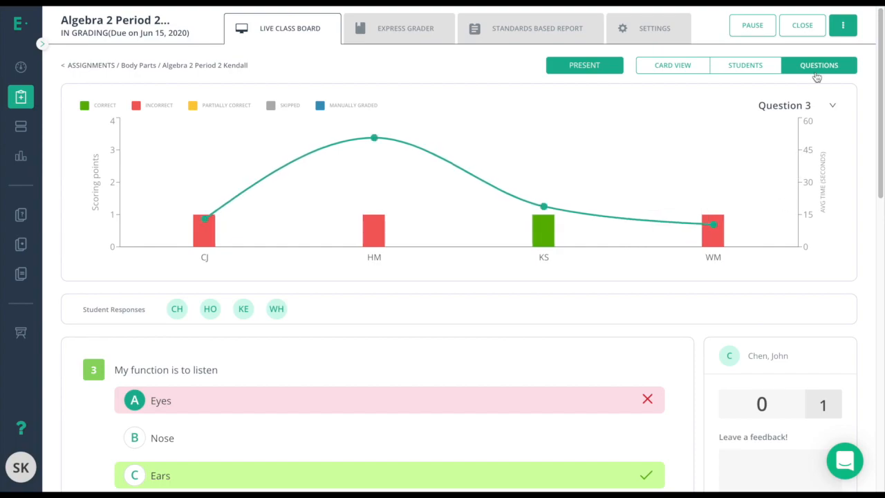
pyautogui.click(672, 65)
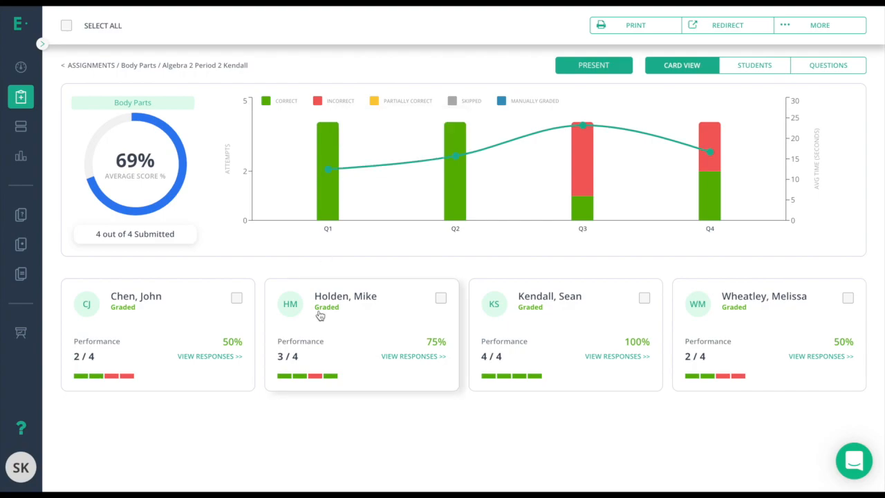
pyautogui.moveTo(334, 307)
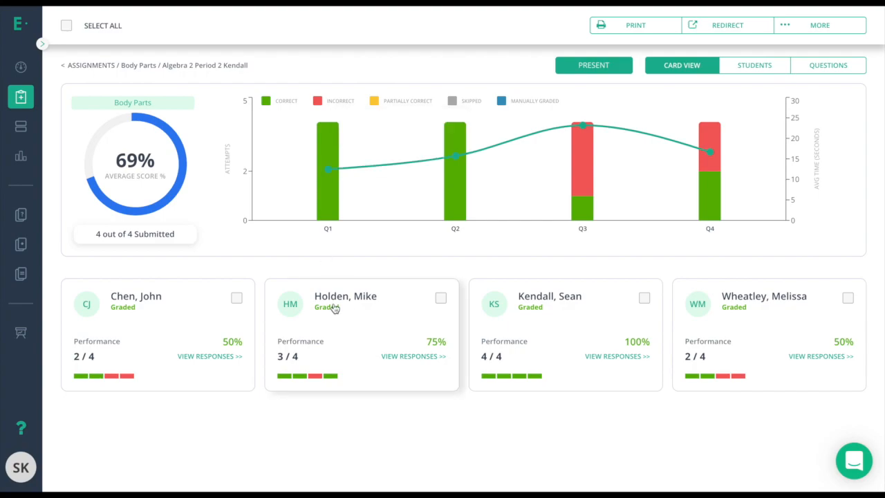
# Step: Review Holden's responses, filtering to his one wrong answer on Question 3, then return to cards
pyautogui.click(412, 356)
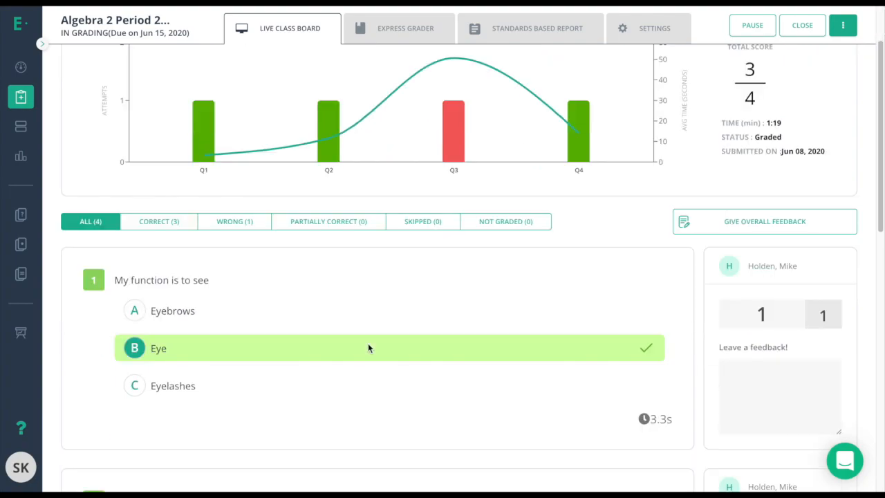
pyautogui.scroll(-3)
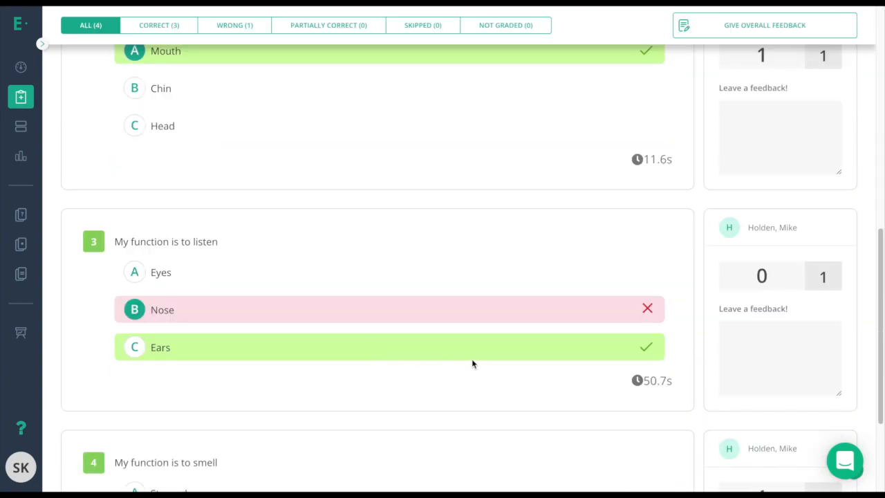
pyautogui.click(761, 276)
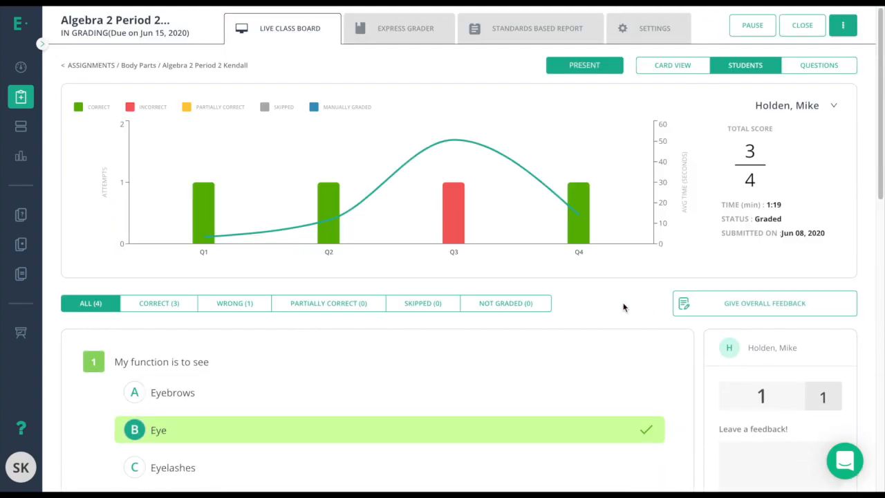
pyautogui.moveTo(261, 326)
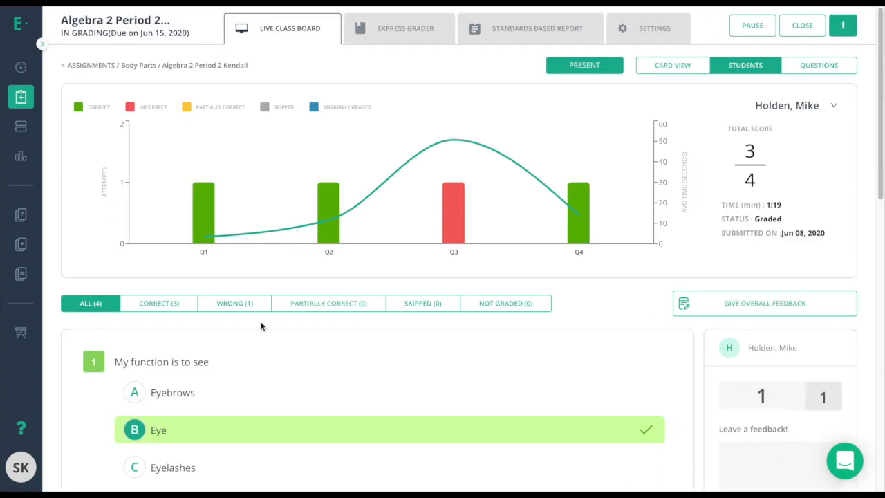
pyautogui.click(234, 303)
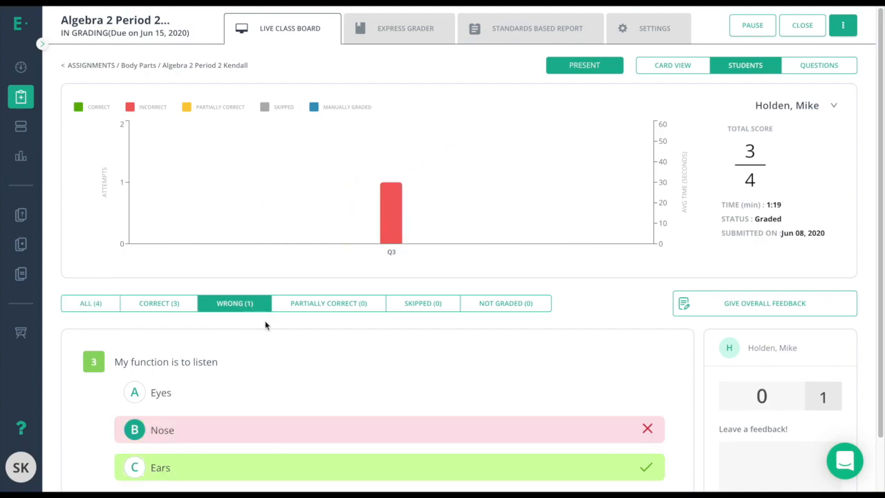
pyautogui.moveTo(806, 113)
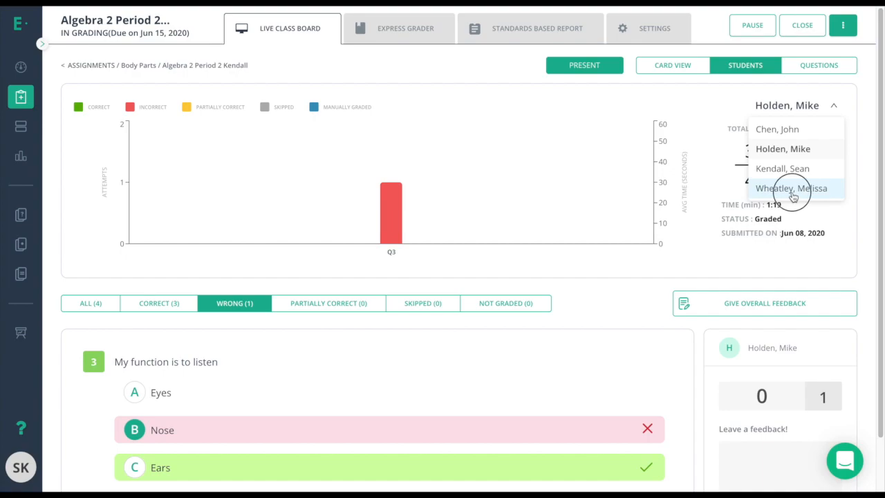
pyautogui.click(671, 65)
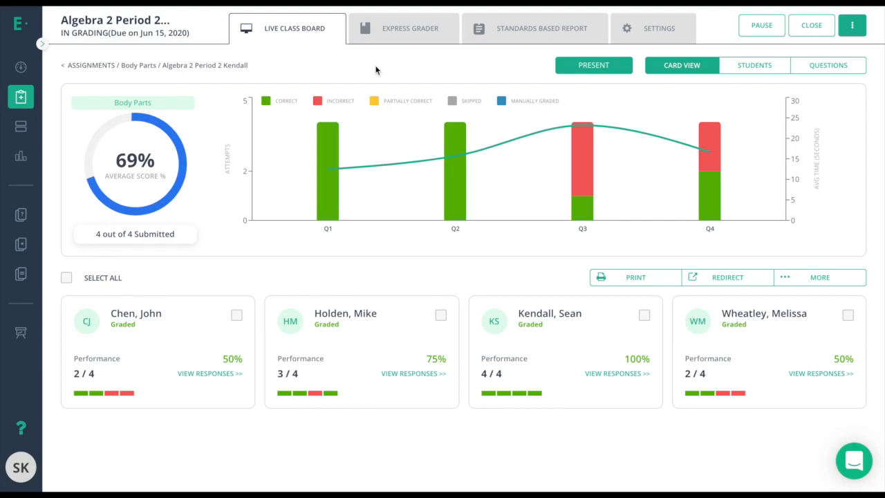
pyautogui.moveTo(404, 42)
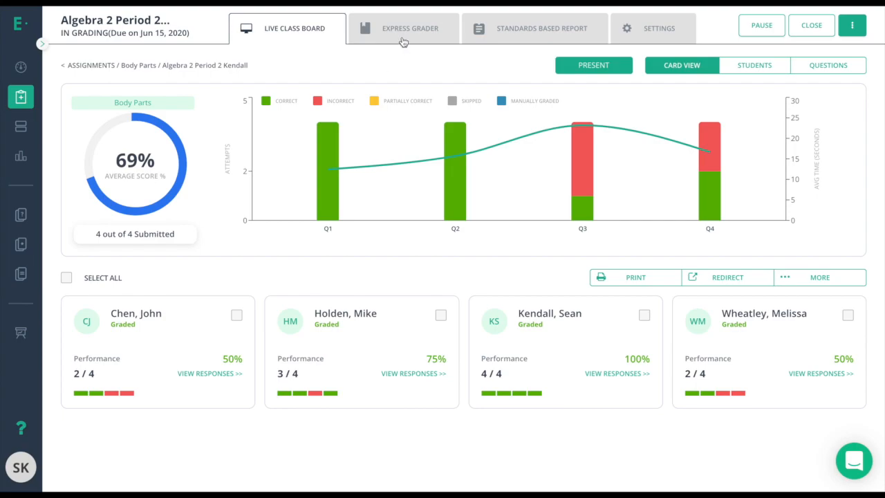
# Step: Open Express Grader and toggle between point scores and answer letters
pyautogui.click(409, 27)
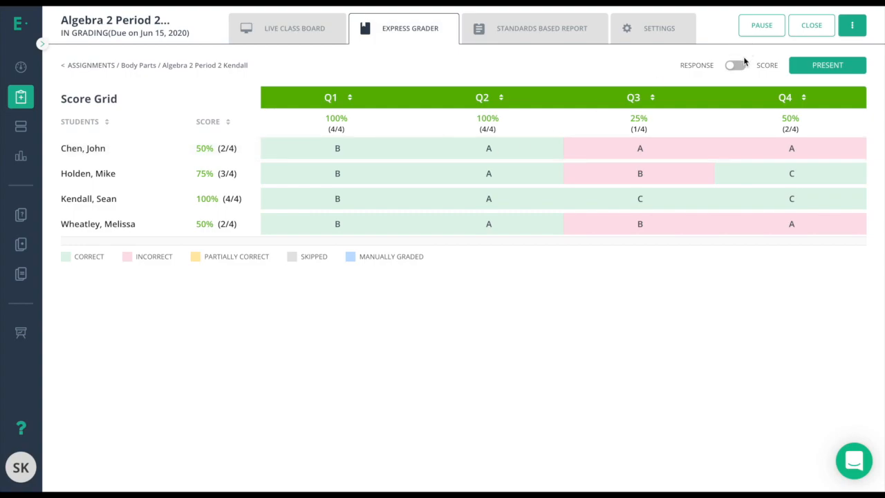
pyautogui.click(734, 65)
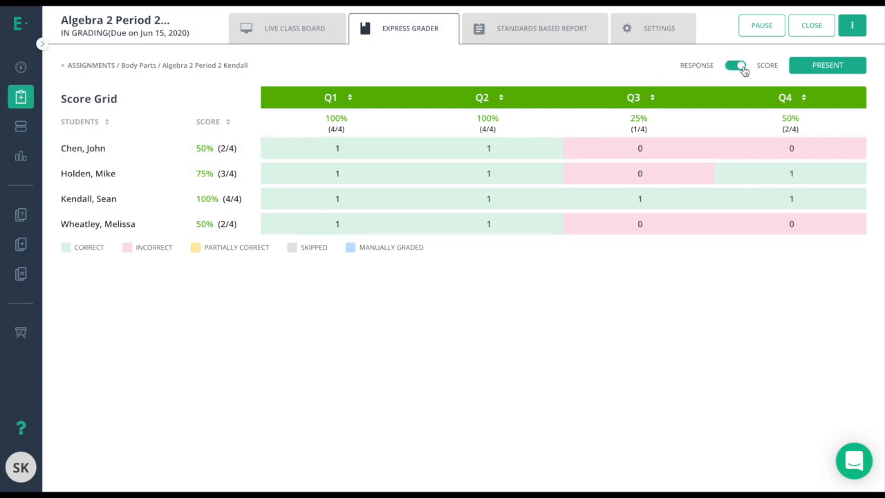
pyautogui.click(736, 65)
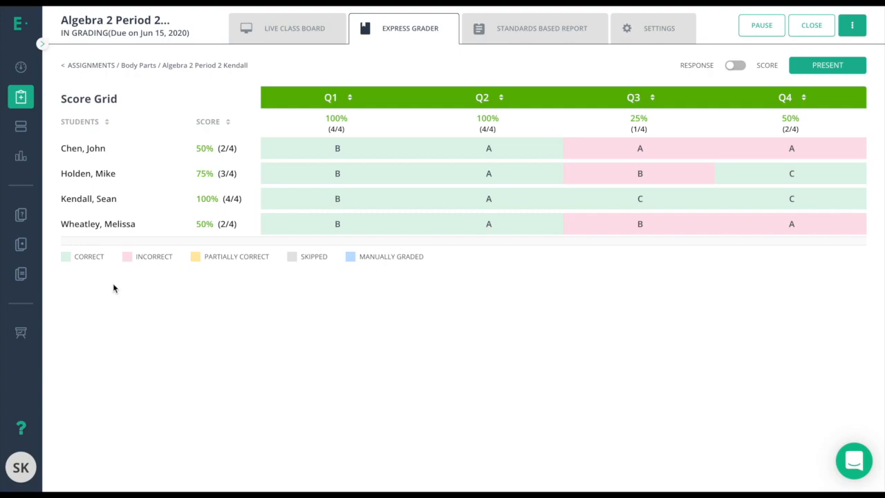
pyautogui.moveTo(427, 341)
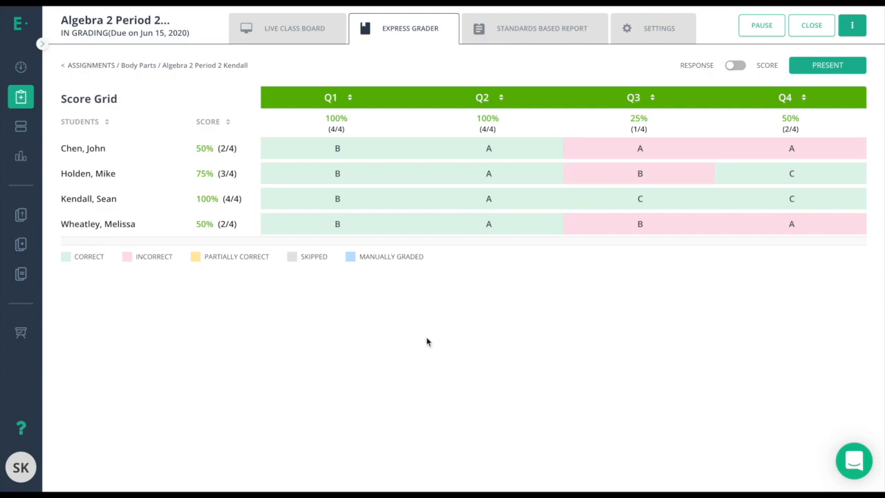
pyautogui.moveTo(432, 347)
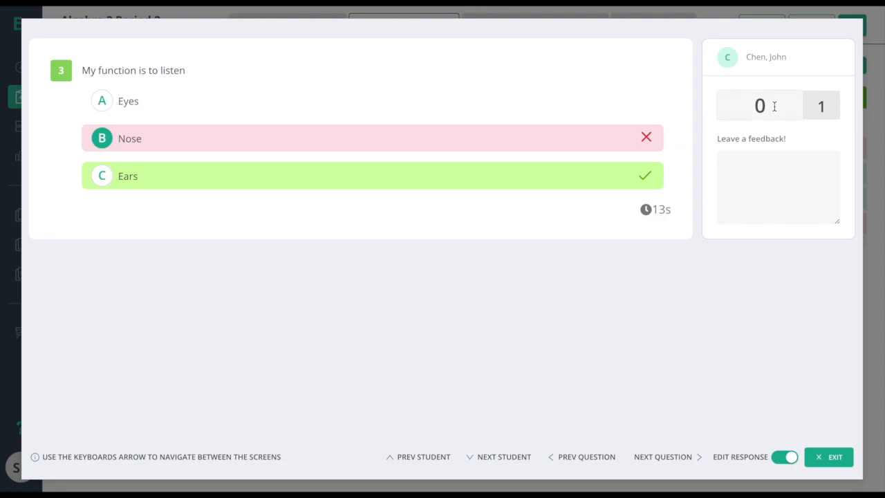
# Step: Change Chen's Question 3 score from 0 to 1 and exit the response view
pyautogui.write('1')
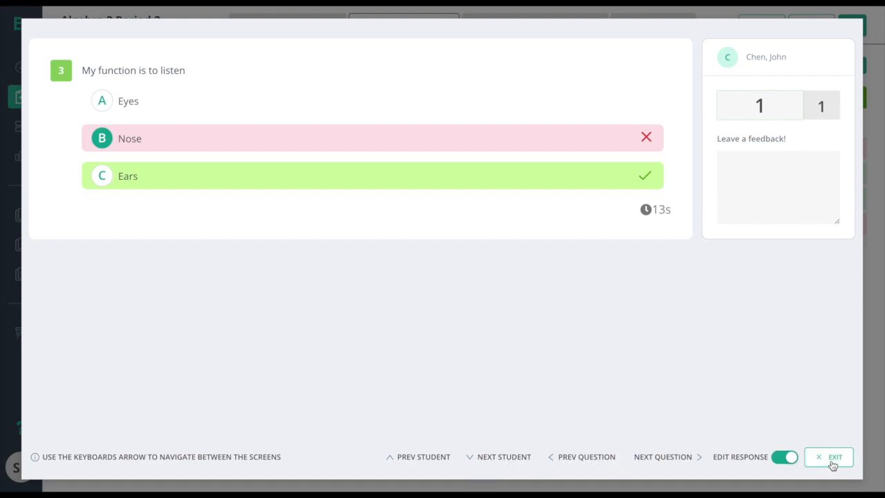
pyautogui.click(834, 457)
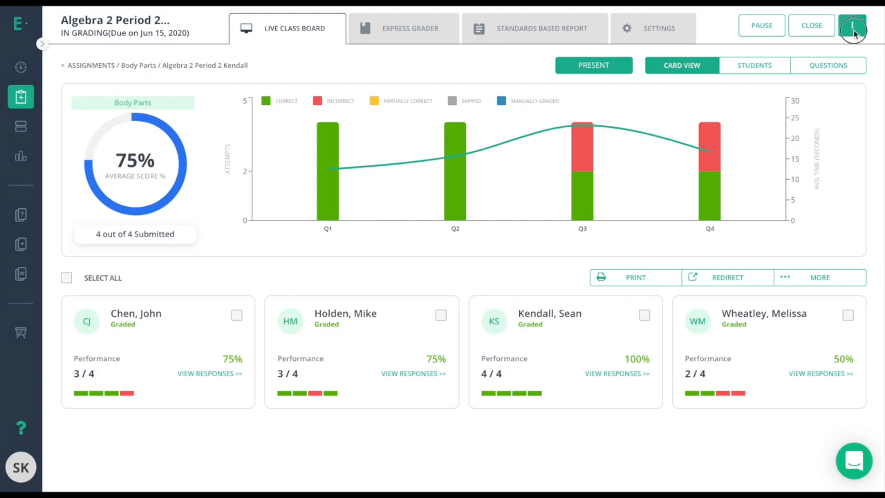
# Step: Generate student report cards with all options checked
pyautogui.click(851, 25)
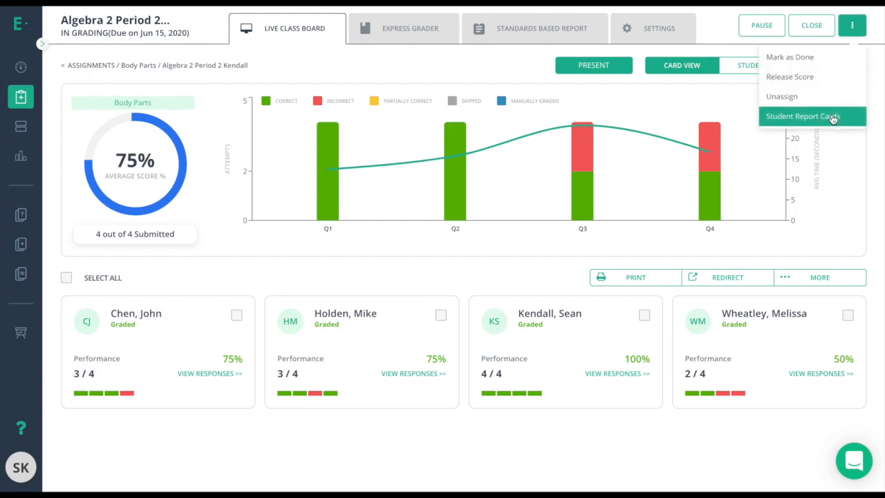
pyautogui.click(802, 116)
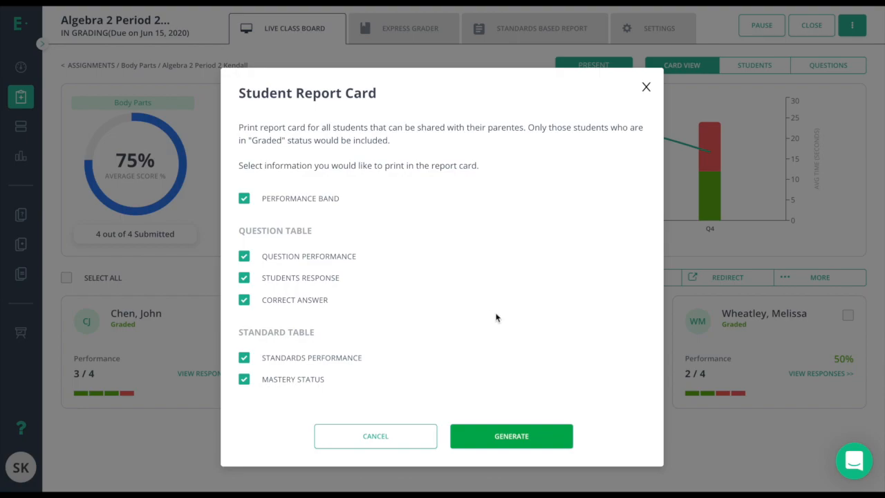
pyautogui.moveTo(383, 260)
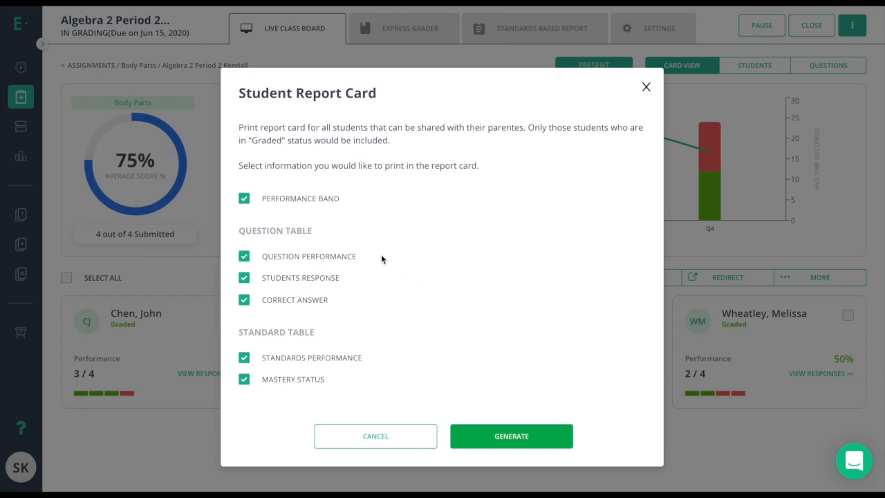
pyautogui.moveTo(512, 326)
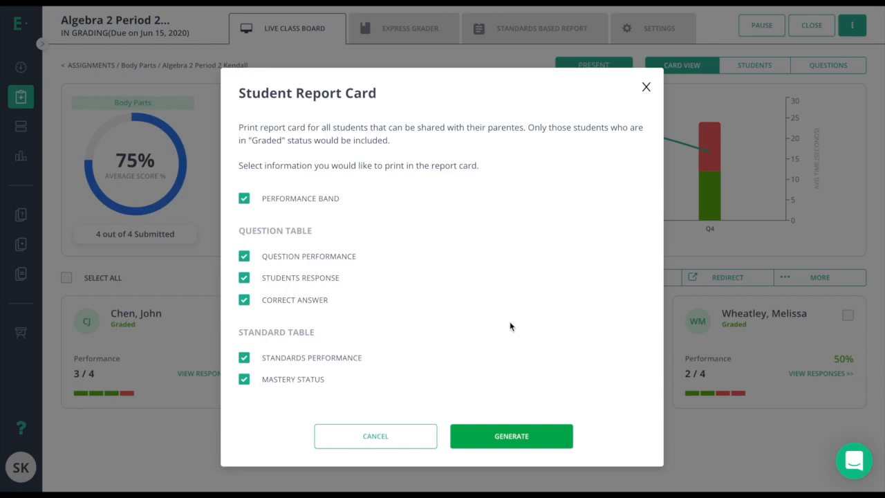
pyautogui.click(510, 436)
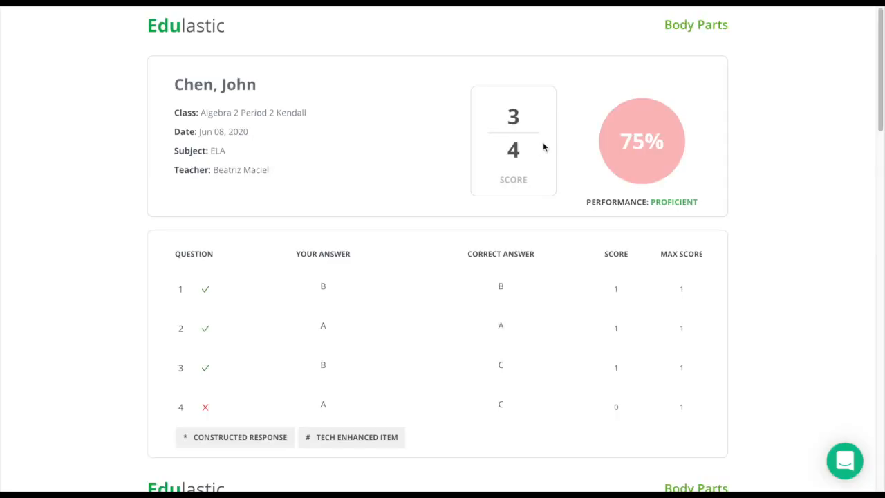